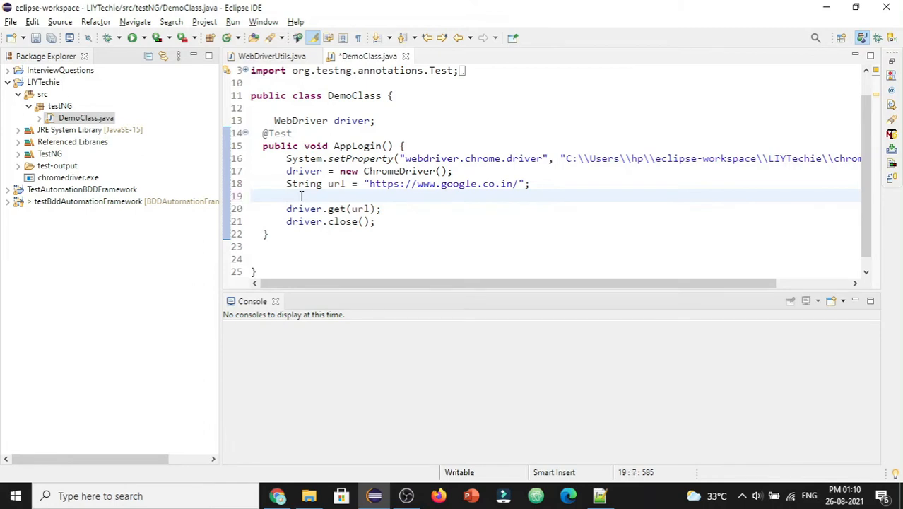
Add driver.findElements(By.tagName("a")); on line 19 to collect every link element
text(driver.findElements()
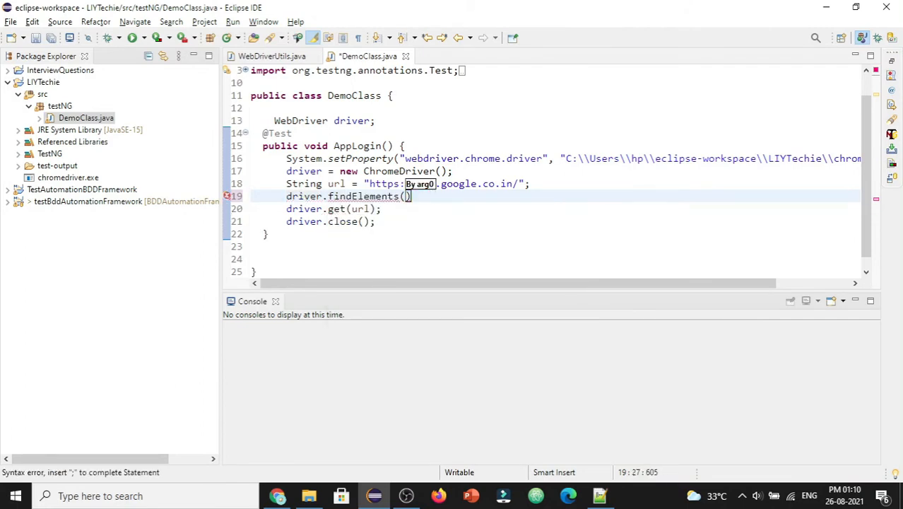
text(By.tag)
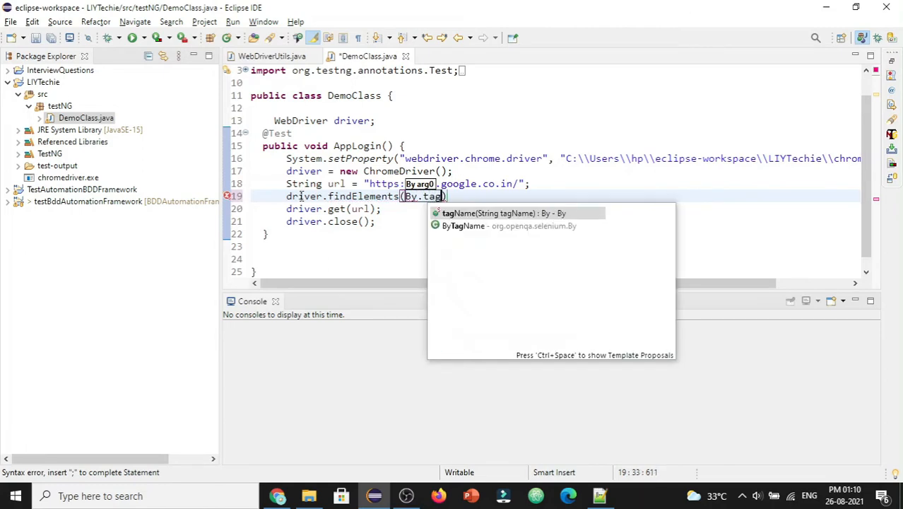
click(487, 213)
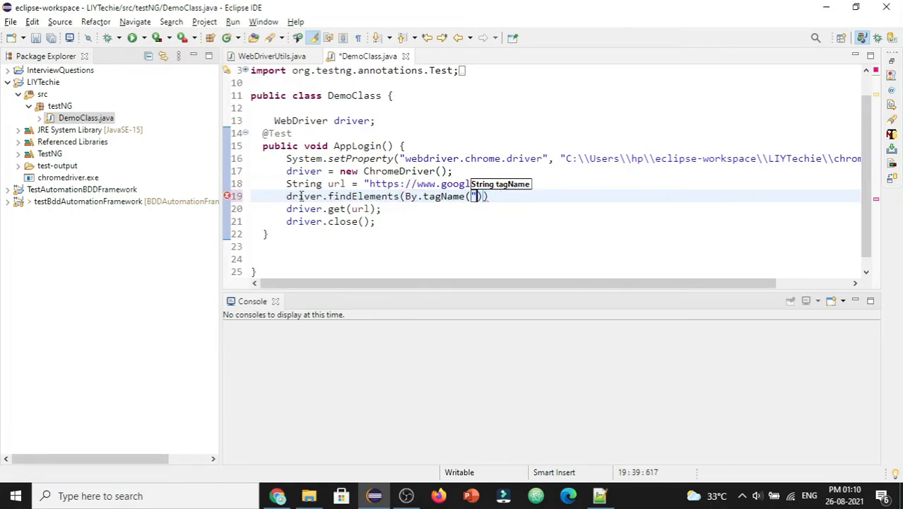
text(a)
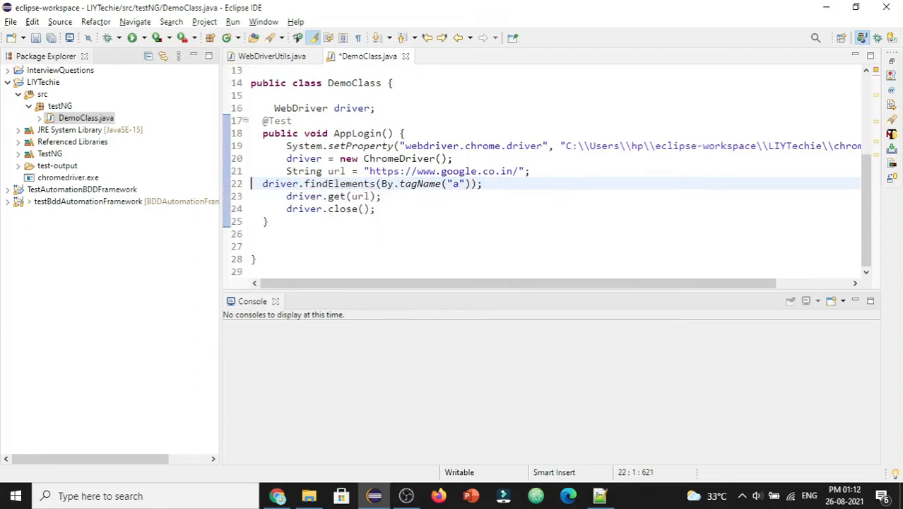
Store the findElements result in List<WebElement> webelemntsList and begin a for loop below
text(List<WebElement>)
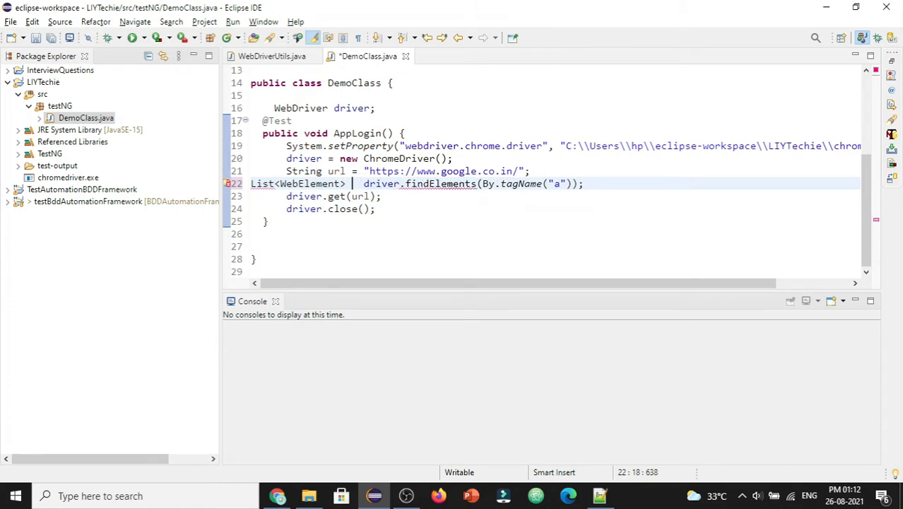
text(e)
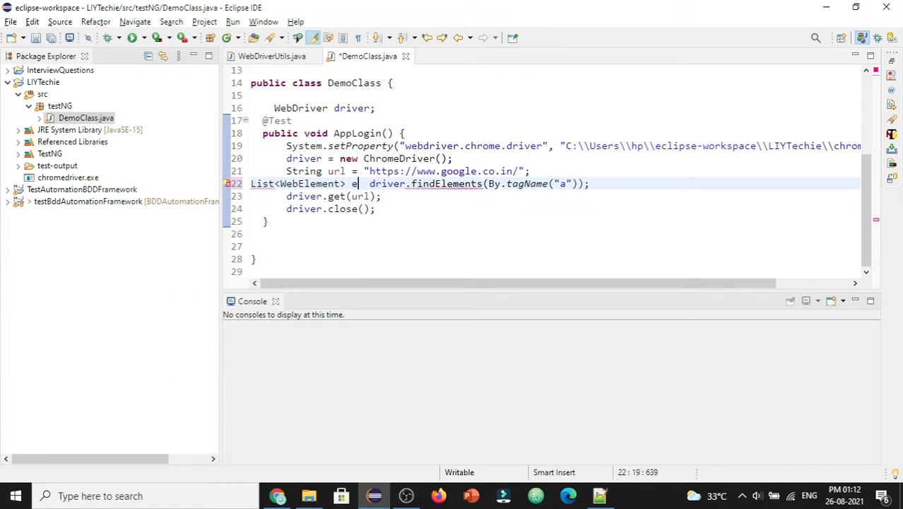
text(webelemtn)
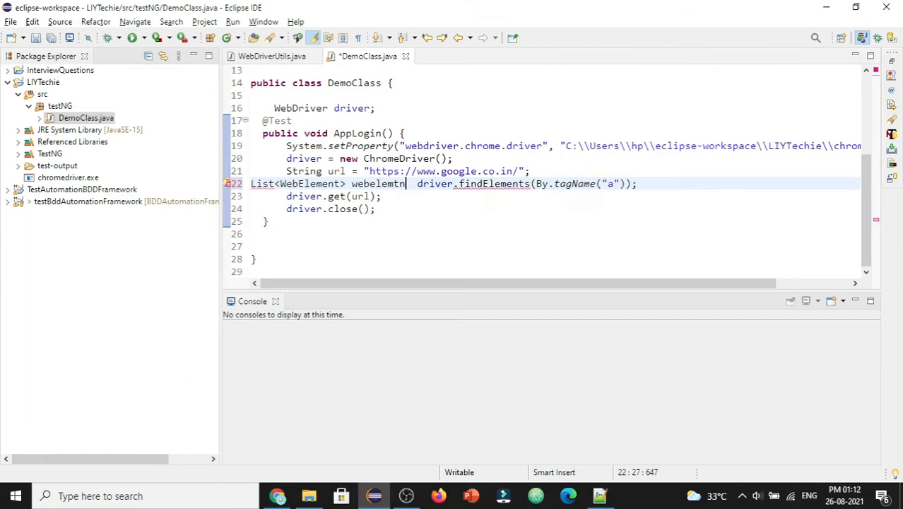
text(s)
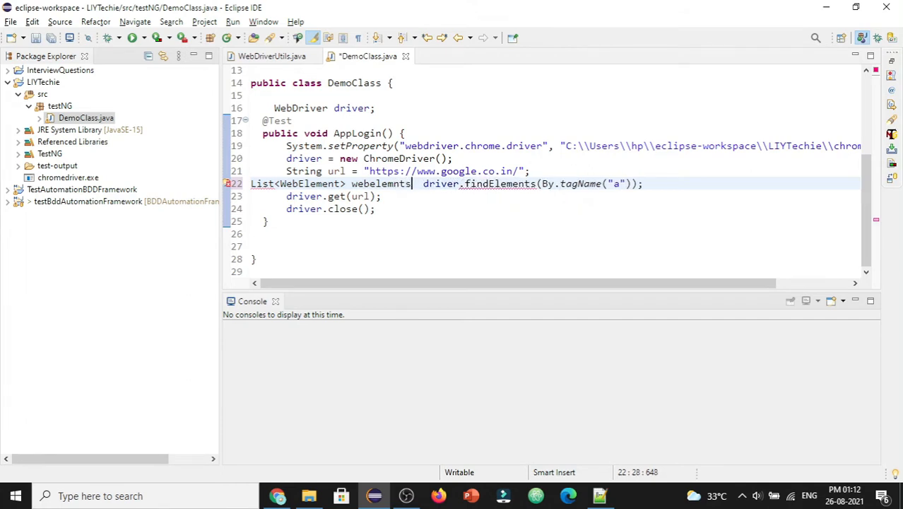
text(List=)
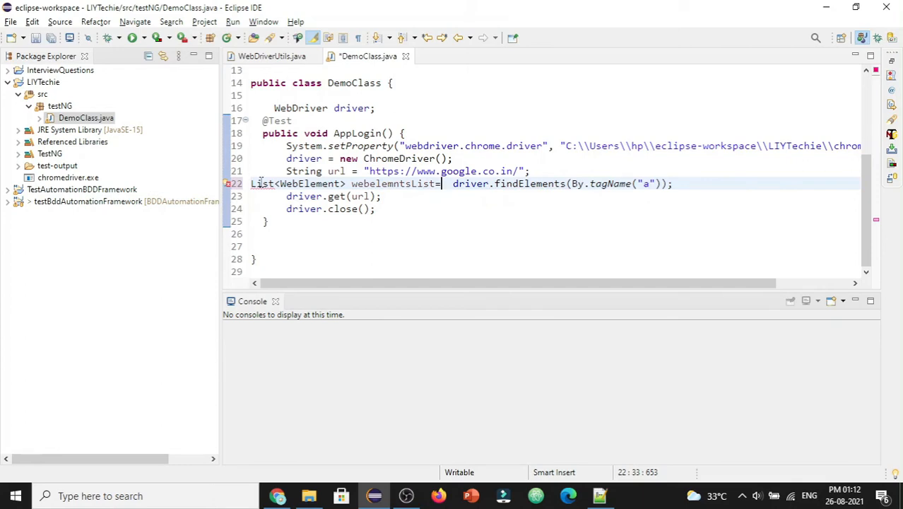
click(261, 183)
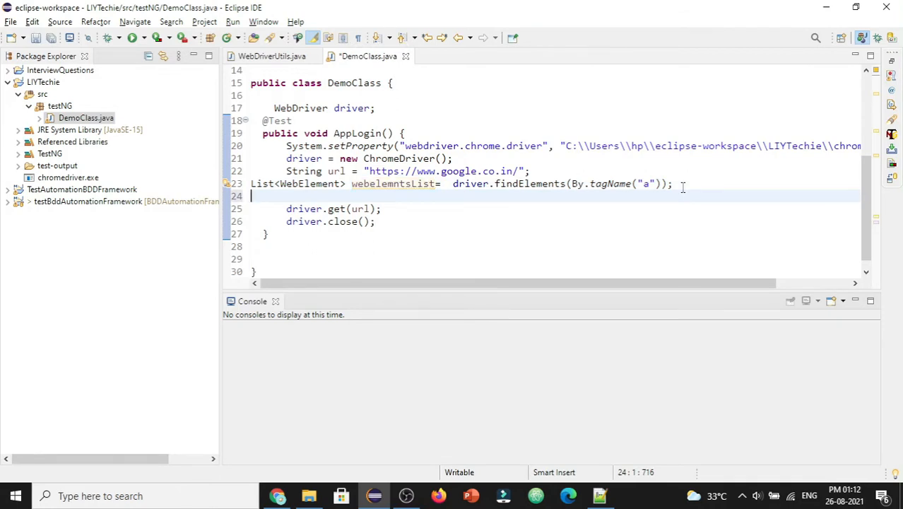
double_click(392, 184)
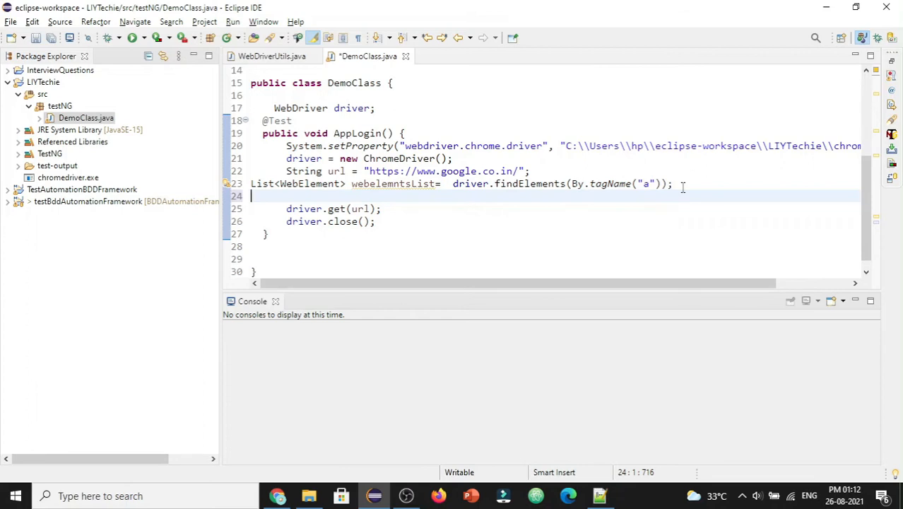
text(for()
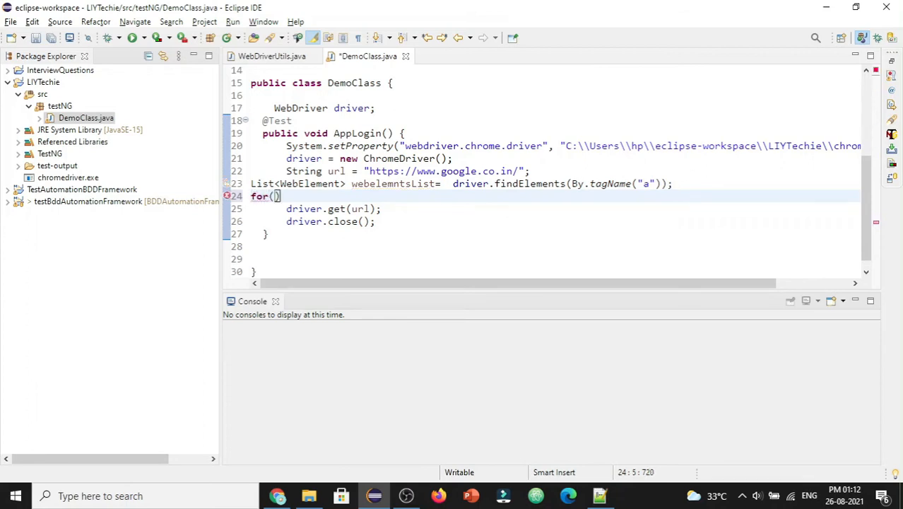
Write the for-each loop header iterating WebElement webele over webelemntsList
text(w)
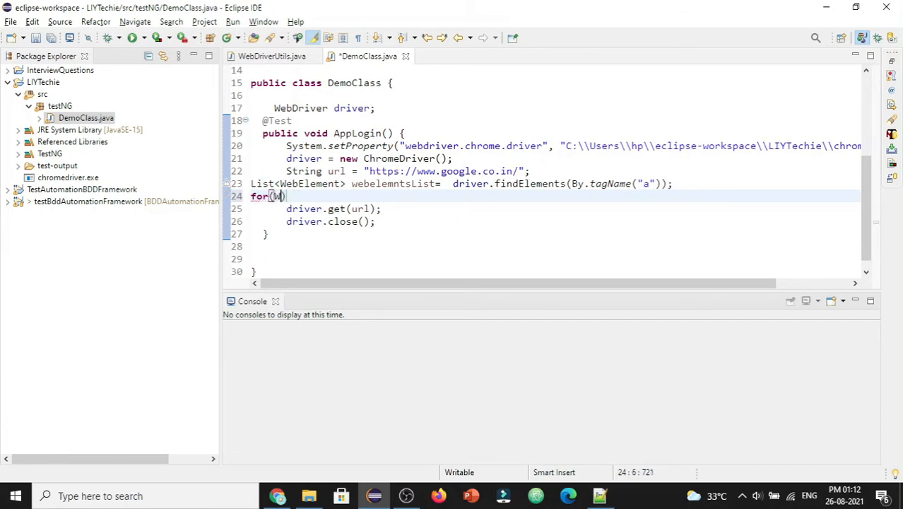
text(ebElement)
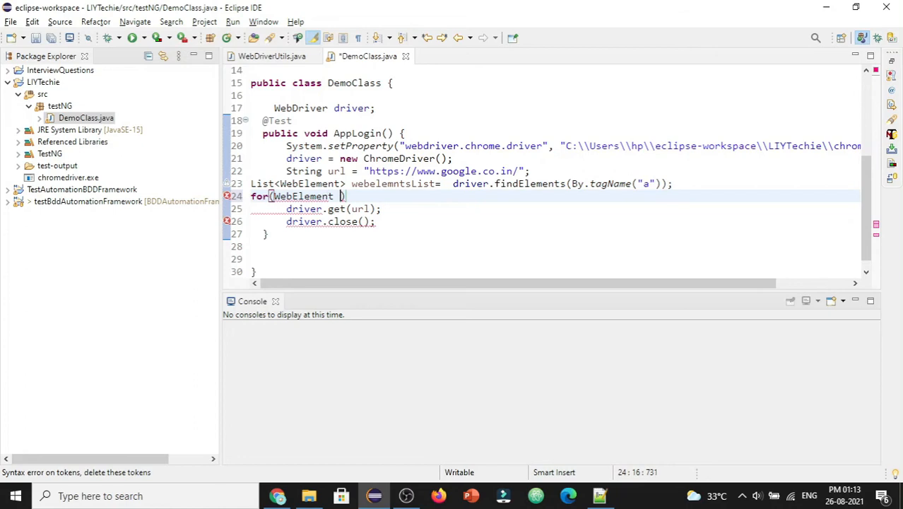
text(webel)
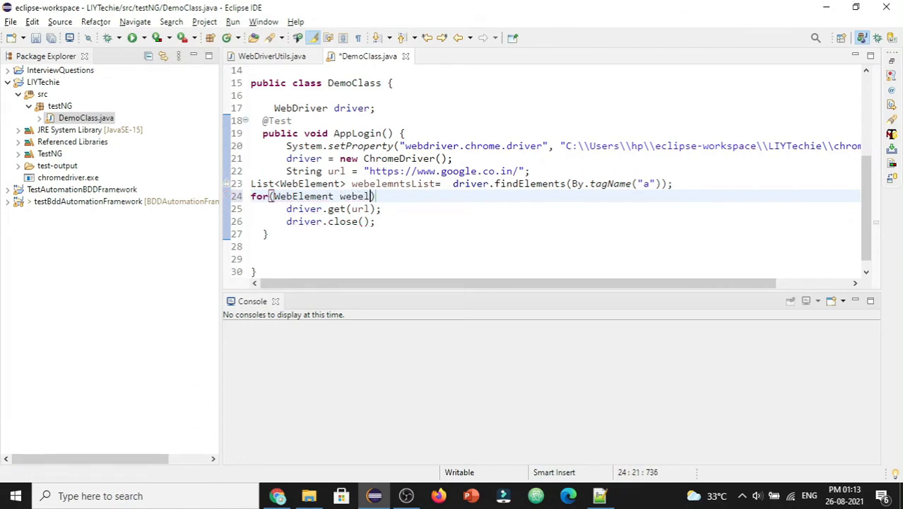
text(:)
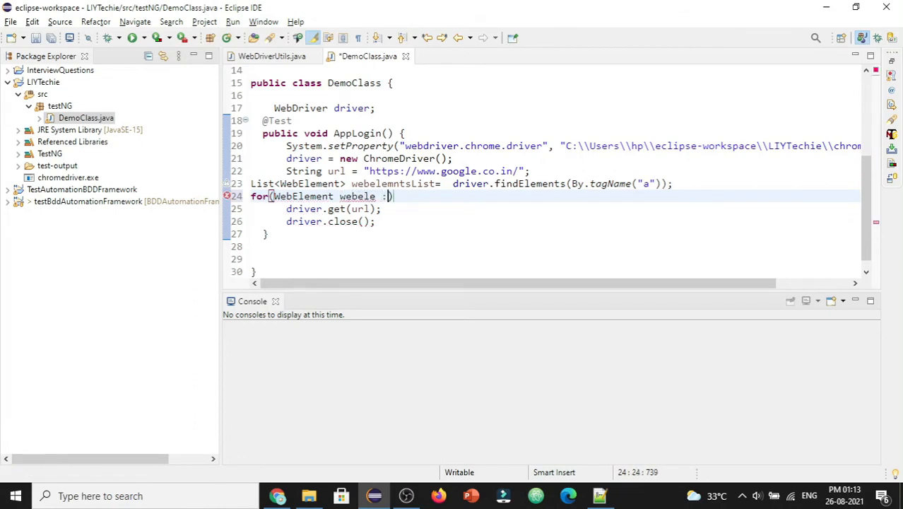
text(web)
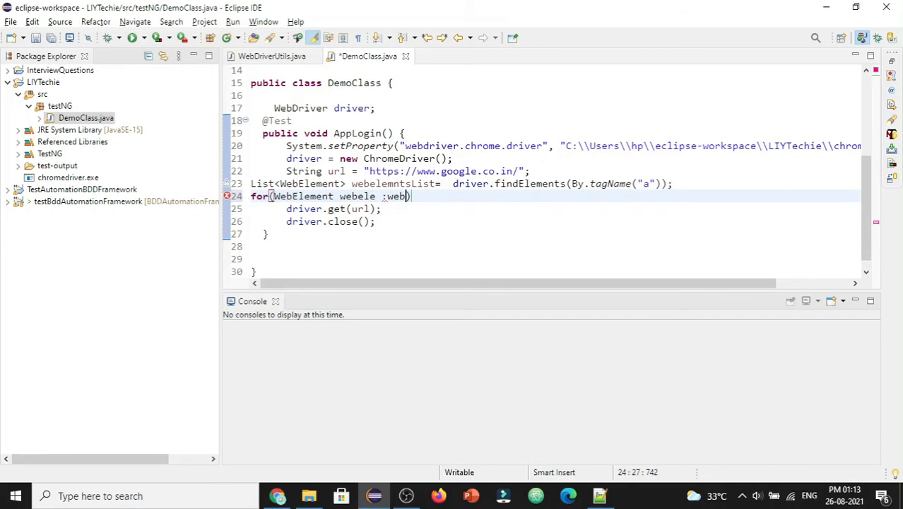
text(elemntsList)
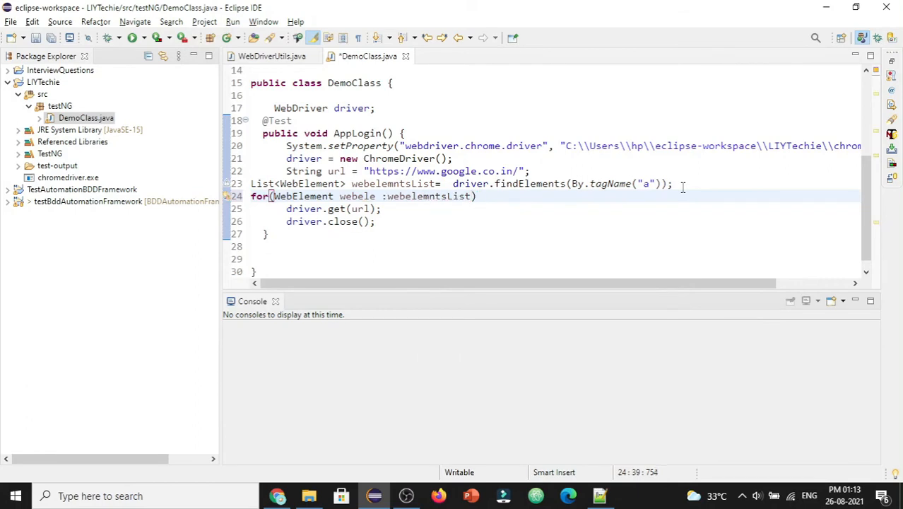
text({)
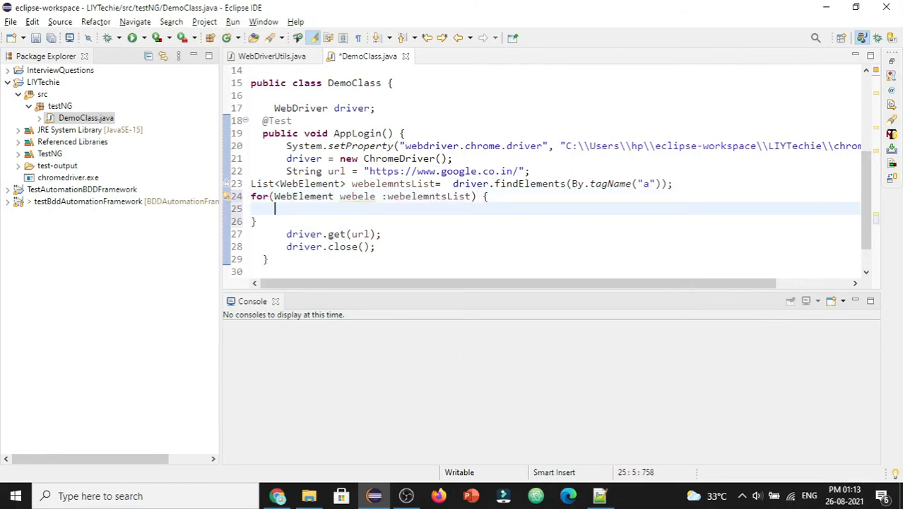
Call webele.getText() inside the loop body and select getText
text(web)
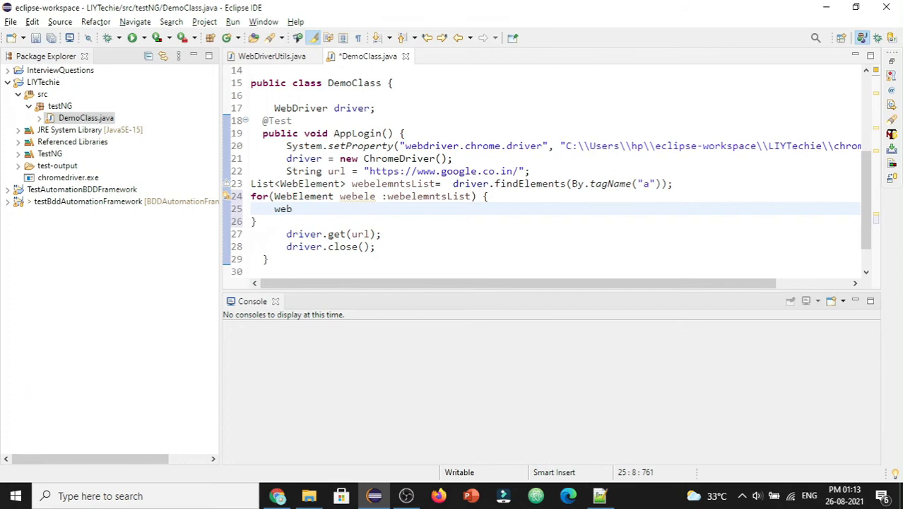
text(ele)
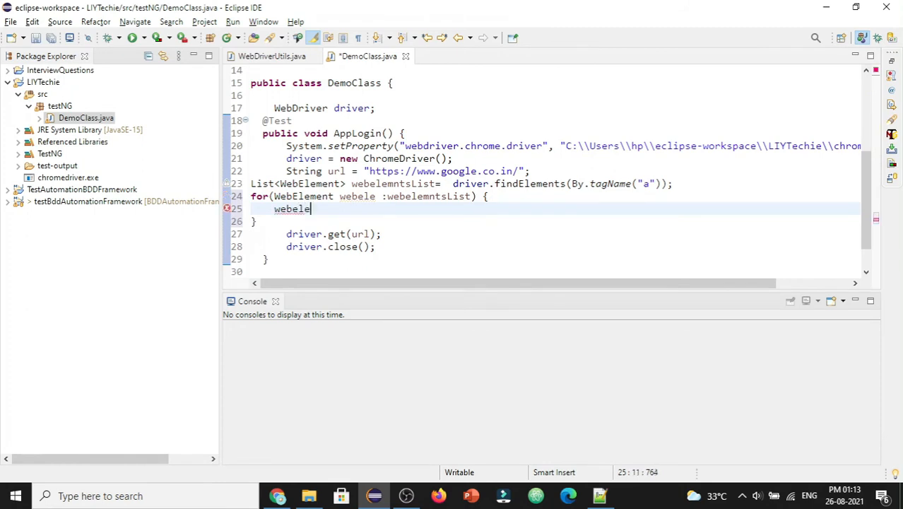
text(.)
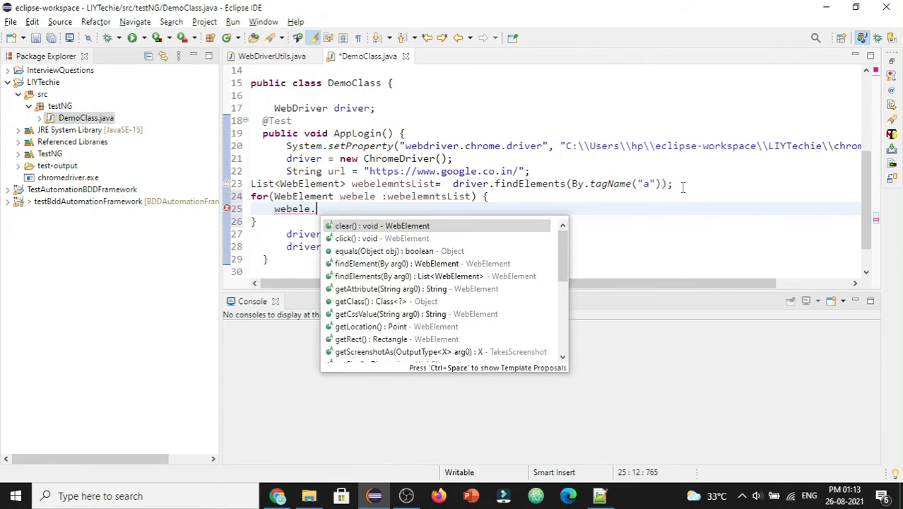
text(getText()
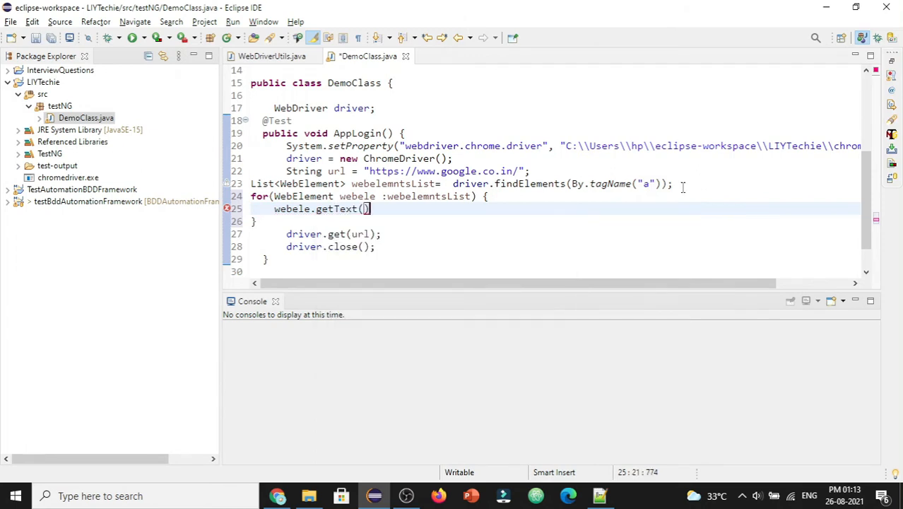
double_click(337, 208)
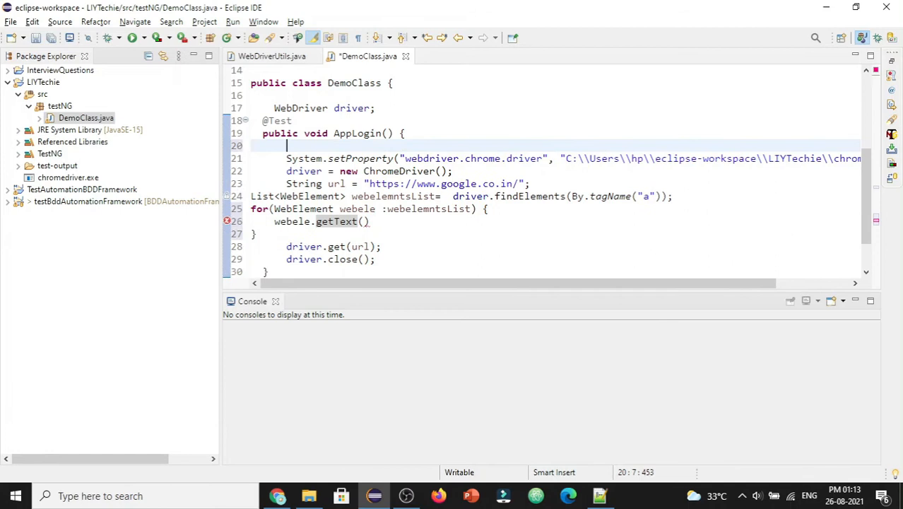
Declare List<String> linkstext = new ArrayList<>(); at the top of AppLogin
text(List<String>)
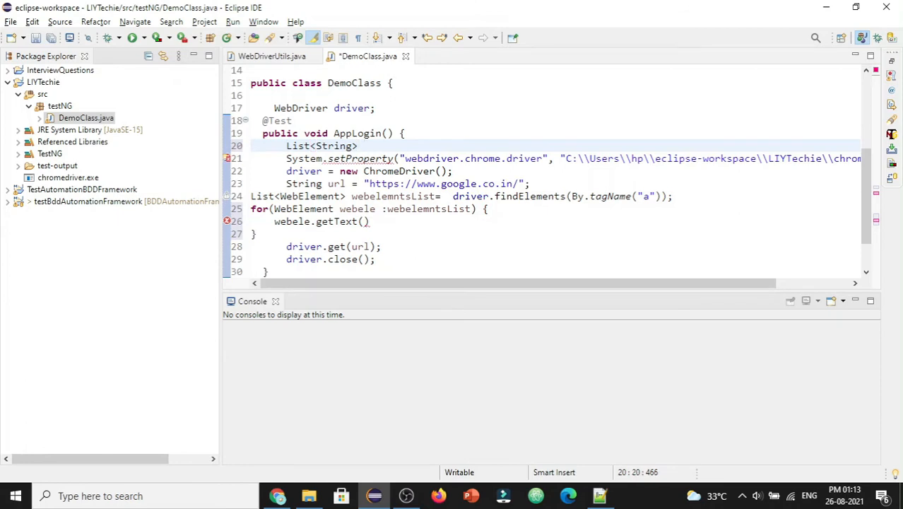
text(lin)
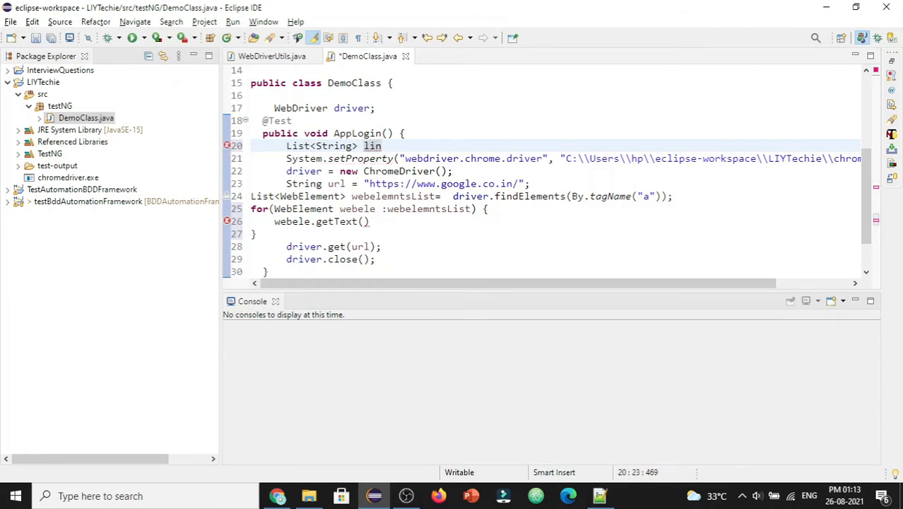
text(kstext)
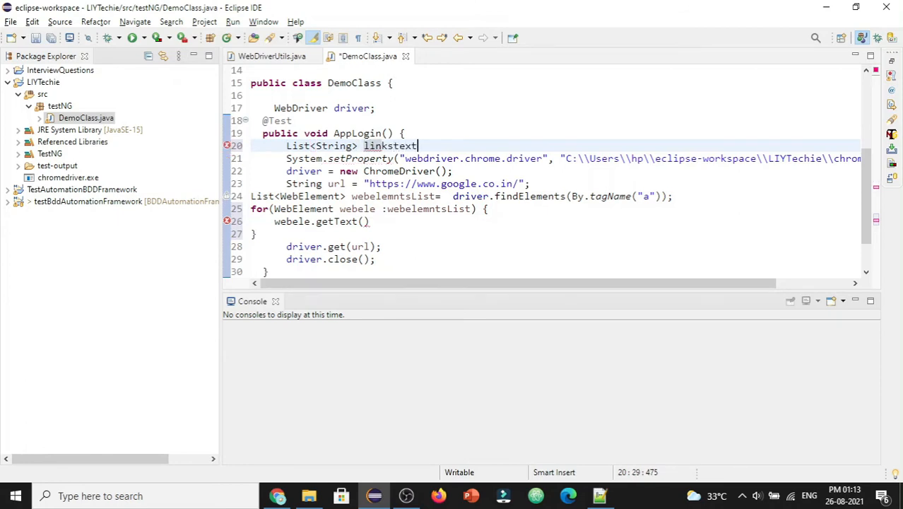
text(= A)
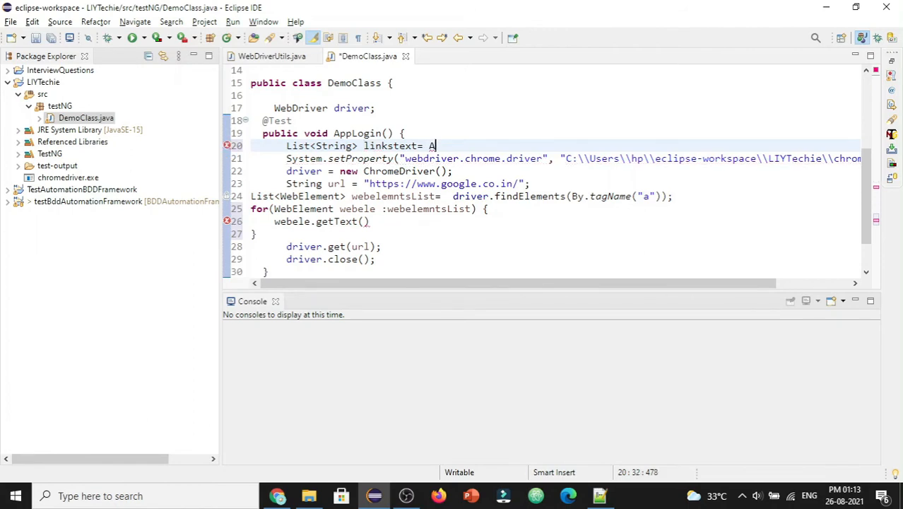
text(rr)
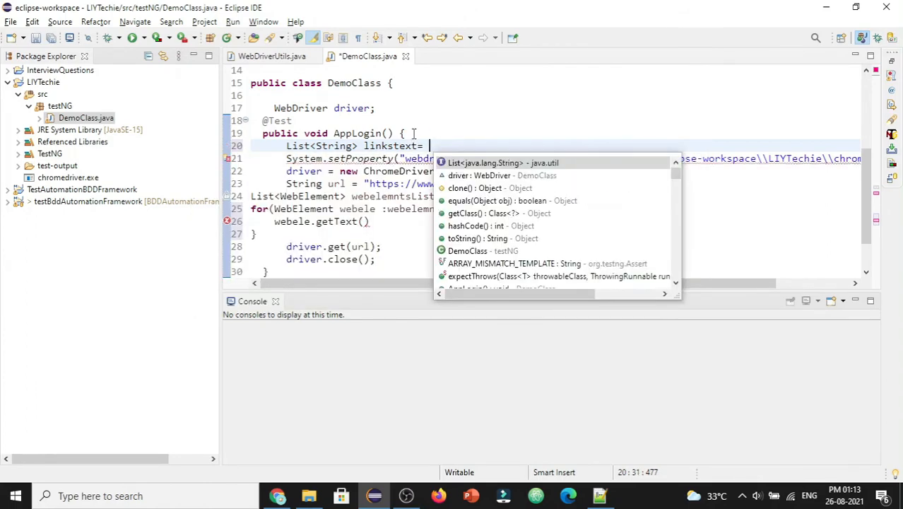
text(new A)
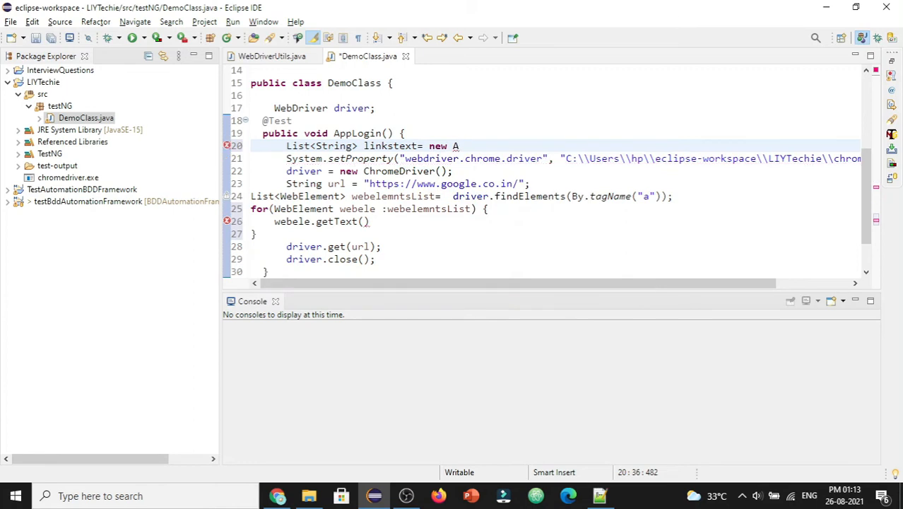
text(rrayList<>()
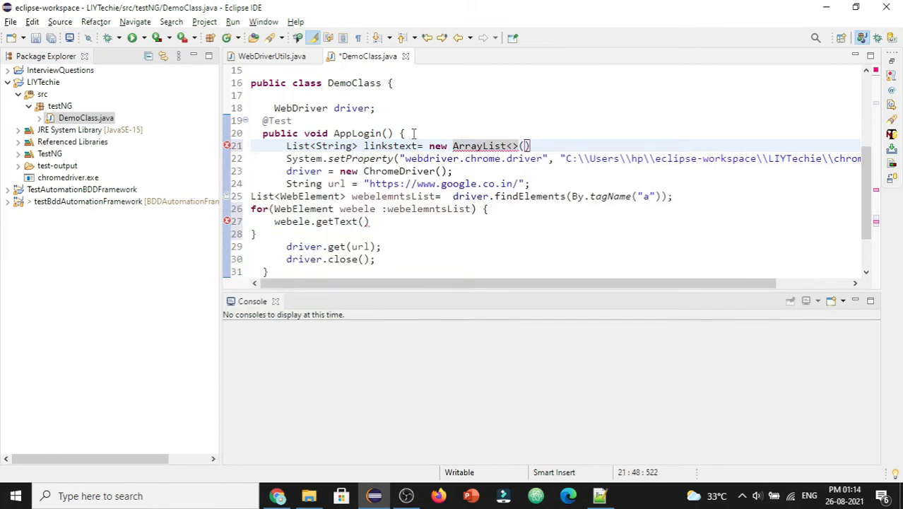
text(;)
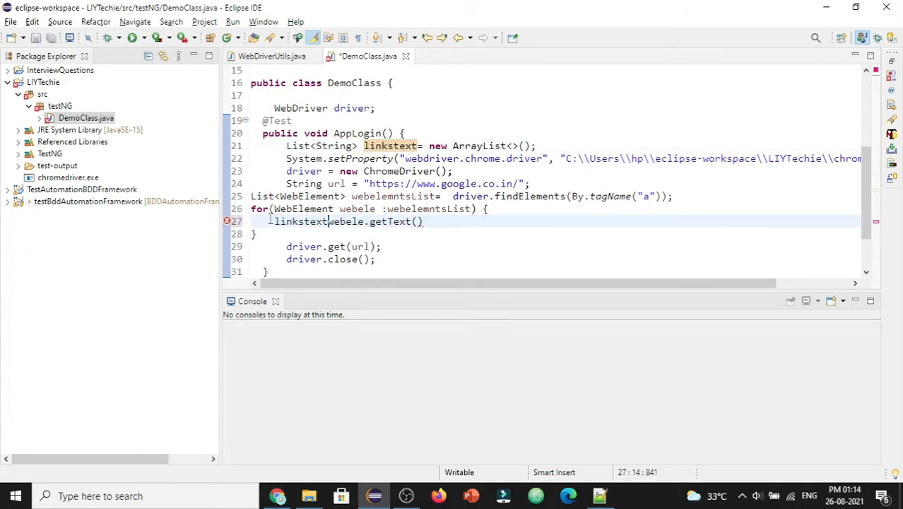
Change the loop body to linkstext.add(webele.getText());
key(BackSpace)
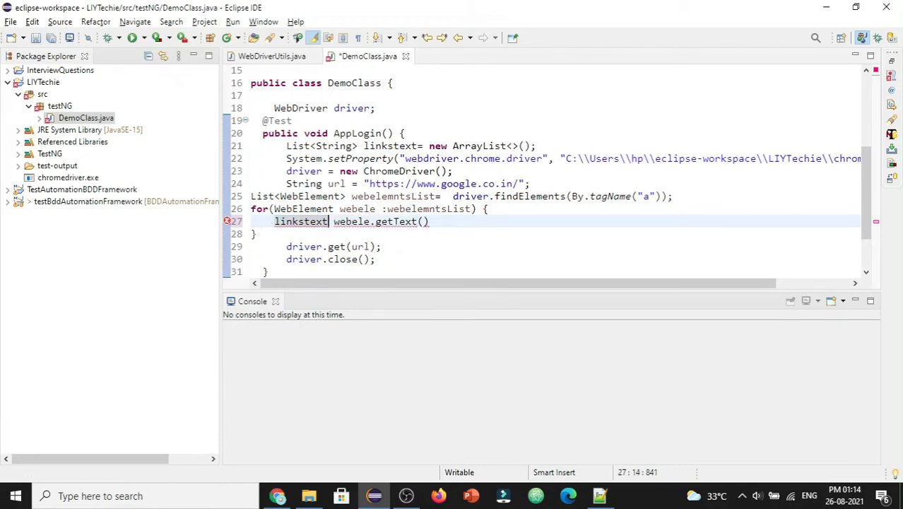
text(.add()
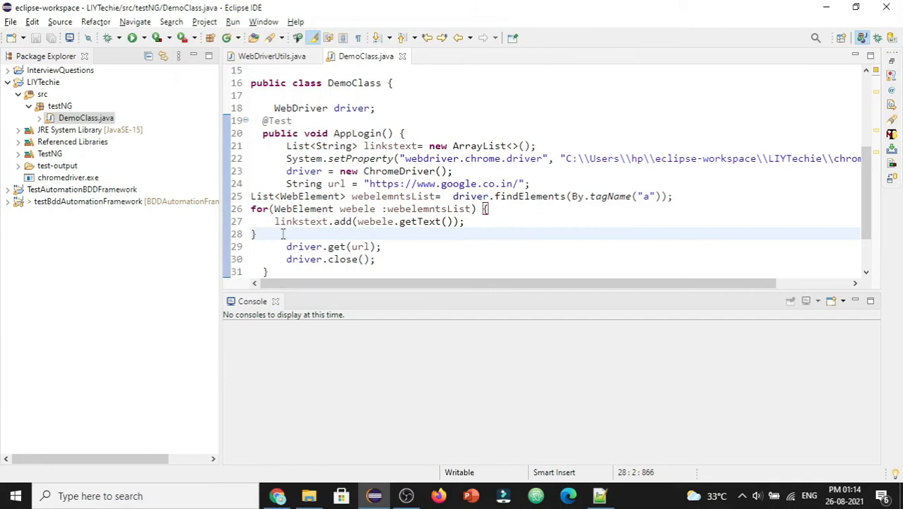
After the loop, add System.out.println("the list is "+linkstext); and save
text(sys)
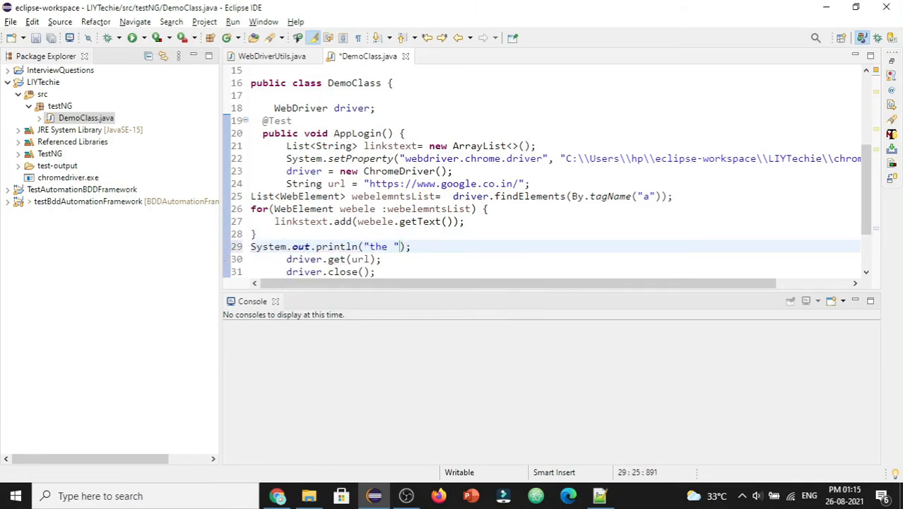
text(list is)
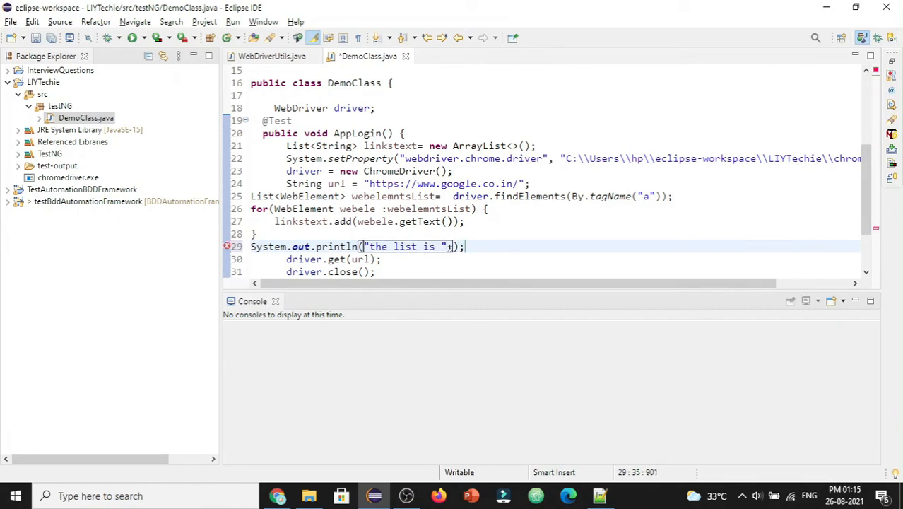
text(links)
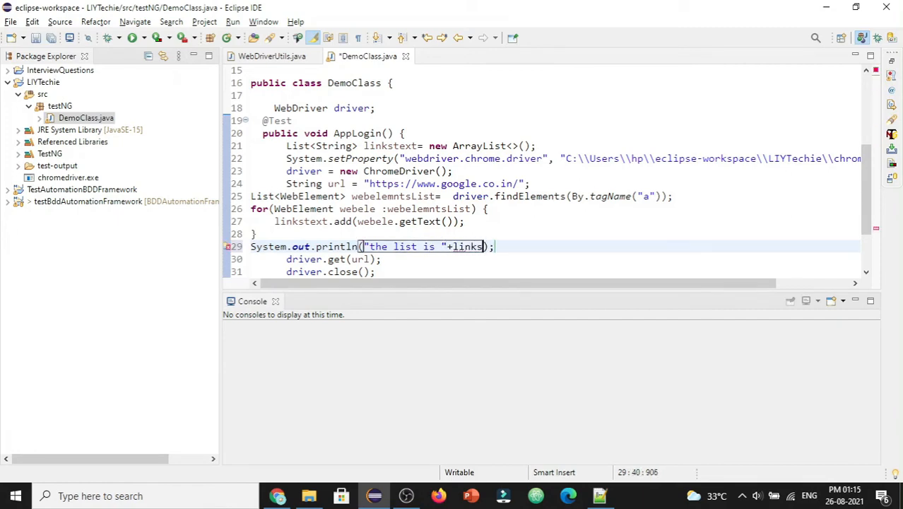
text(text)
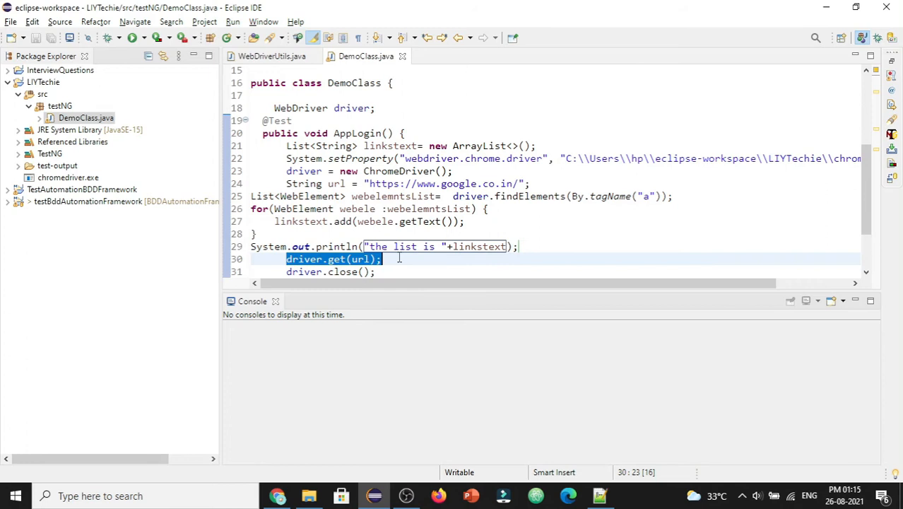
Move driver.get(url); to directly after the url declaration
key(Delete)
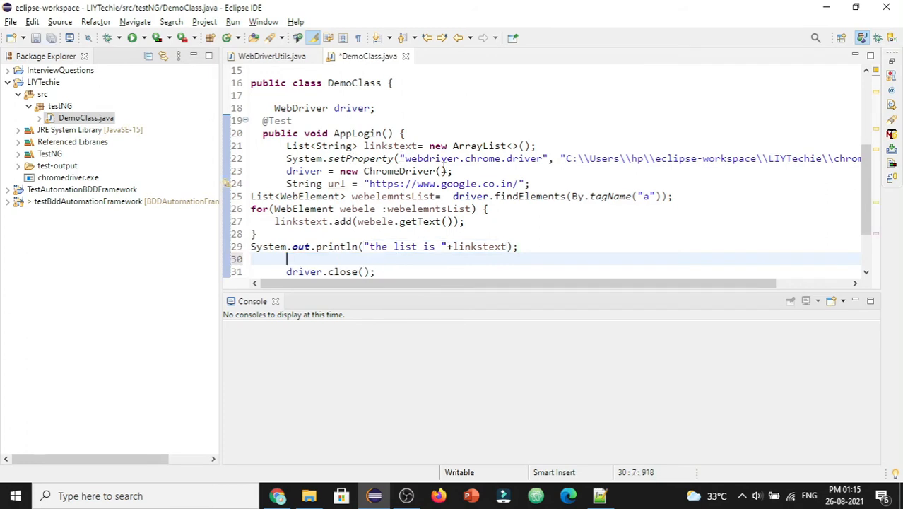
click(458, 171)
text(driver.get(url);)
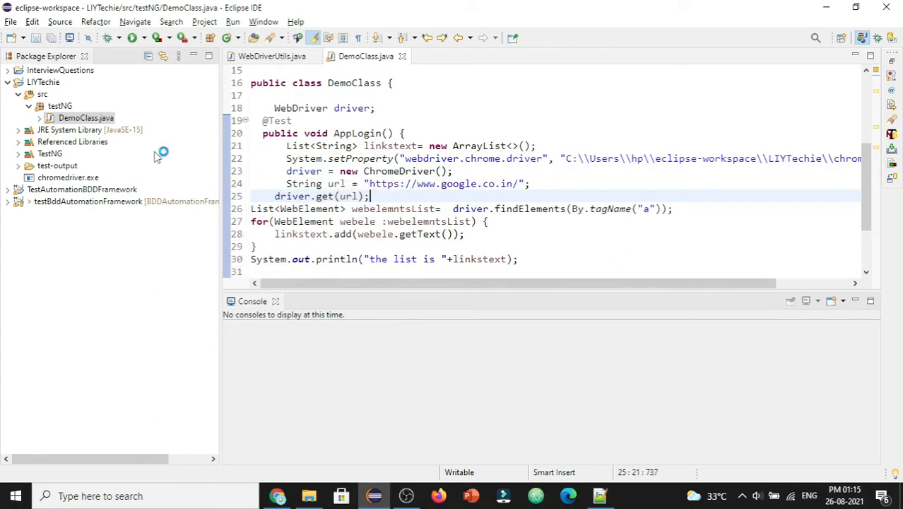
mouse_move(133, 37)
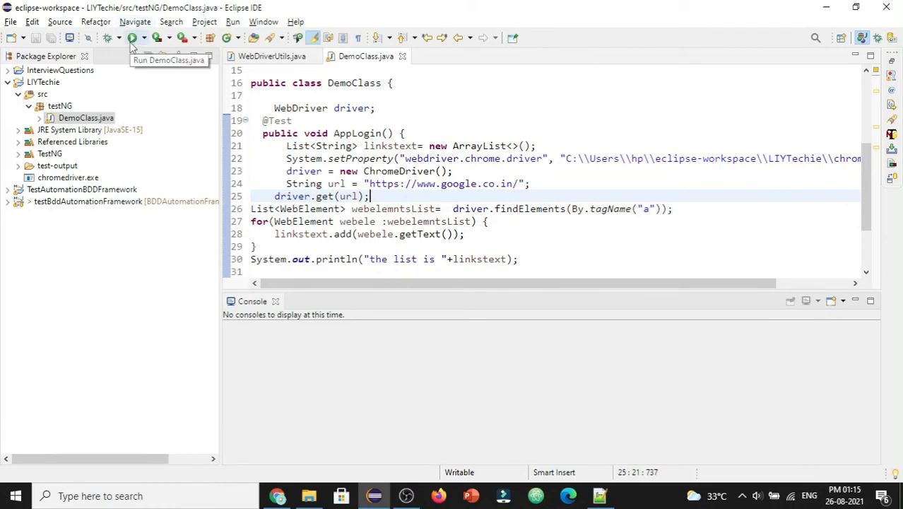
Run DemoClass and check the printed Google link texts, starting with Gmail and Images
click(132, 38)
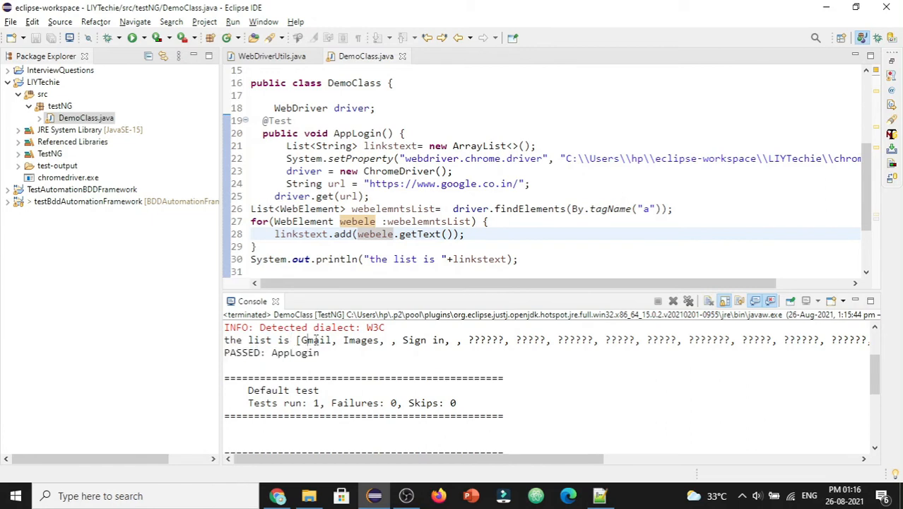
double_click(361, 339)
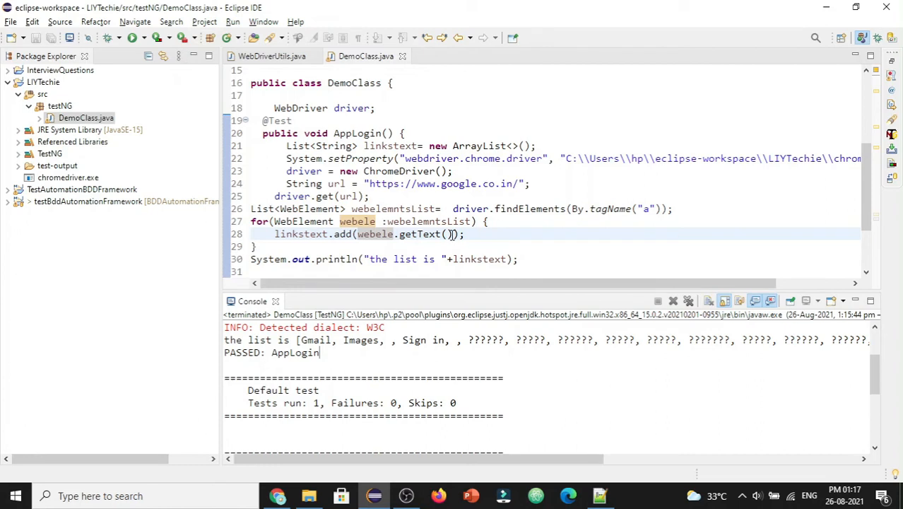
double_click(420, 234)
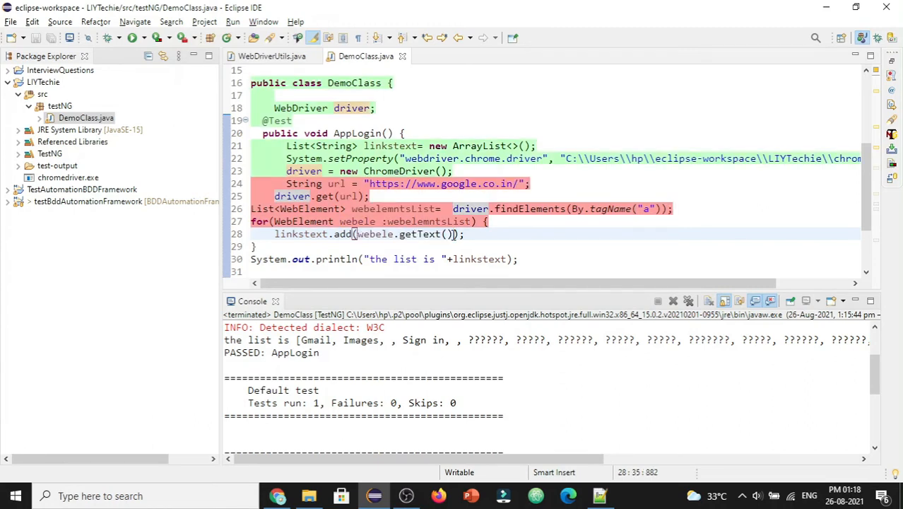
Make the loop add webele.getAttribute("textContent") to linkstext, then save
double_click(421, 233)
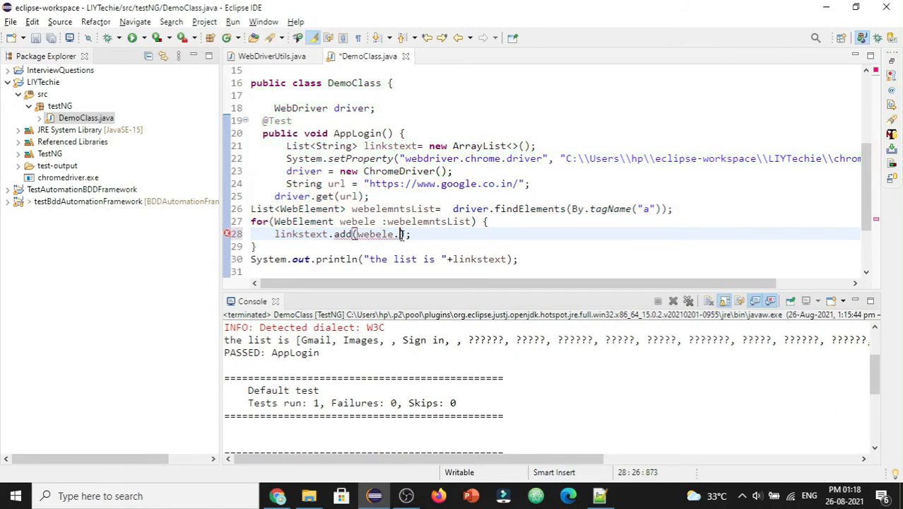
key(BackSpace)
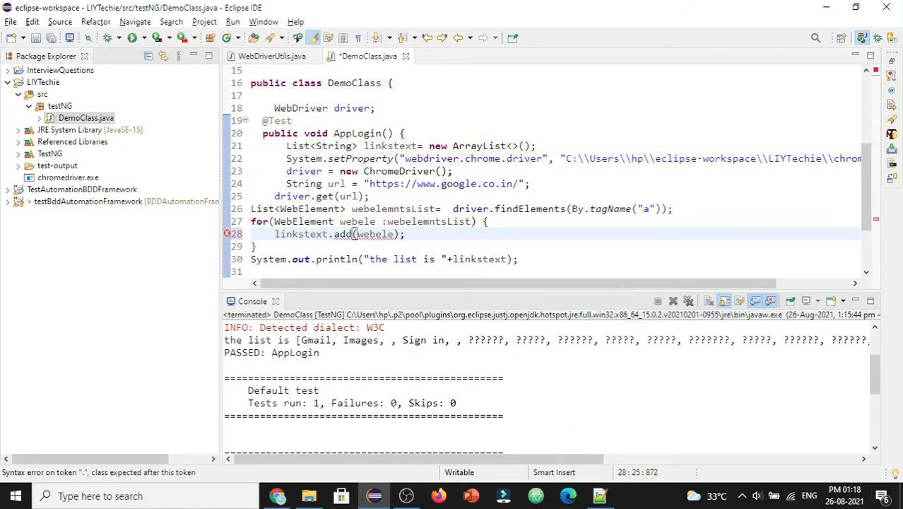
text(.getAttribute(")
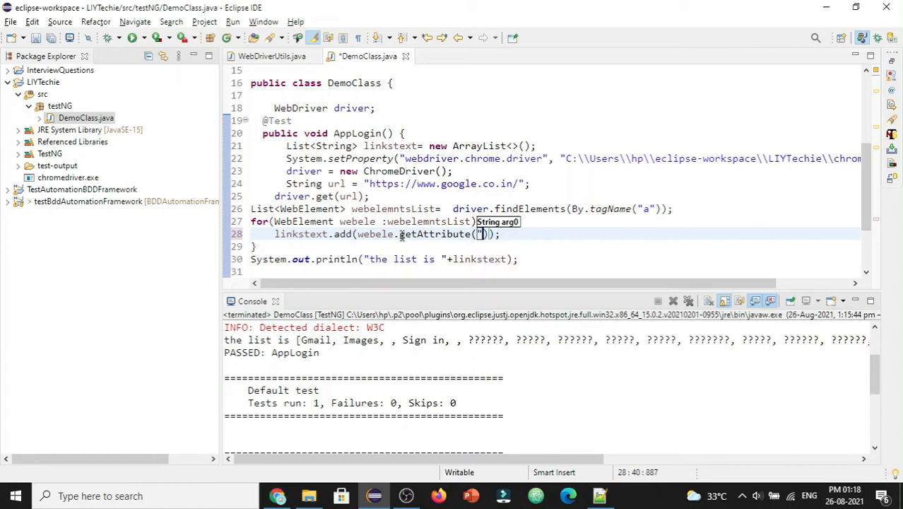
text(")
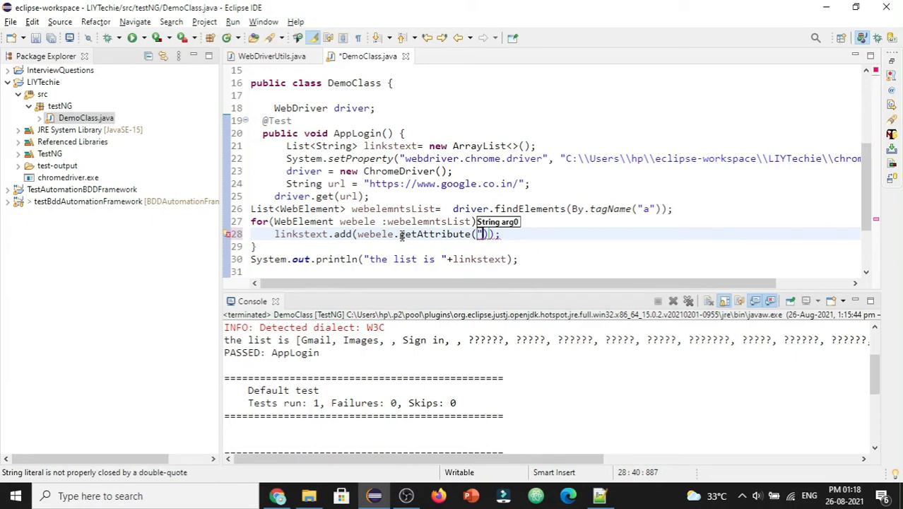
text(textCo)
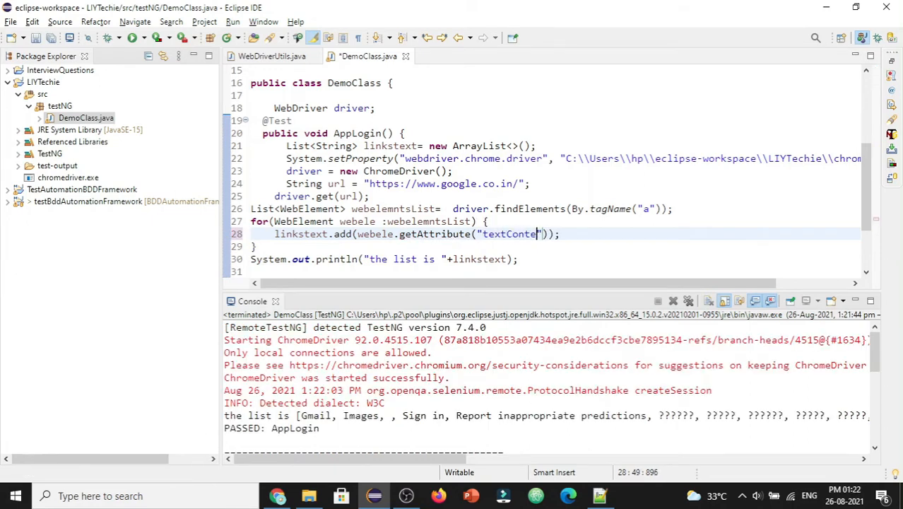
text(nt)
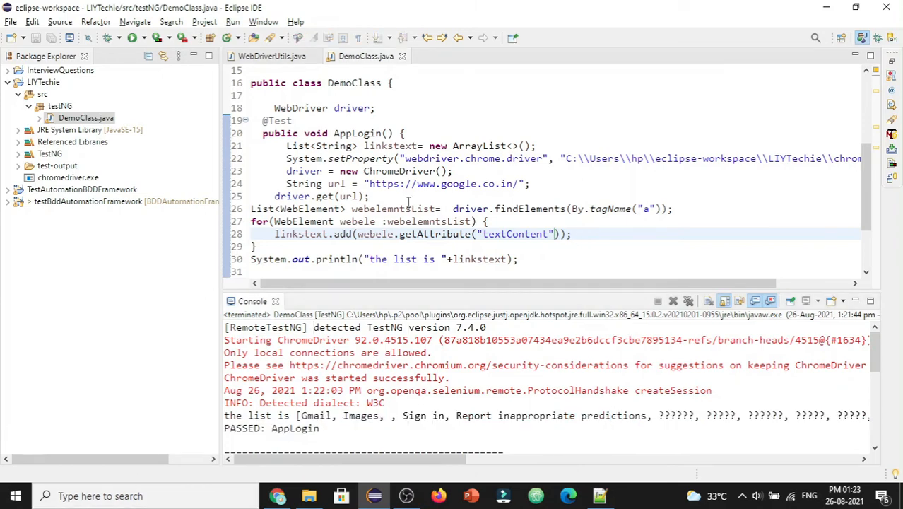
mouse_move(133, 38)
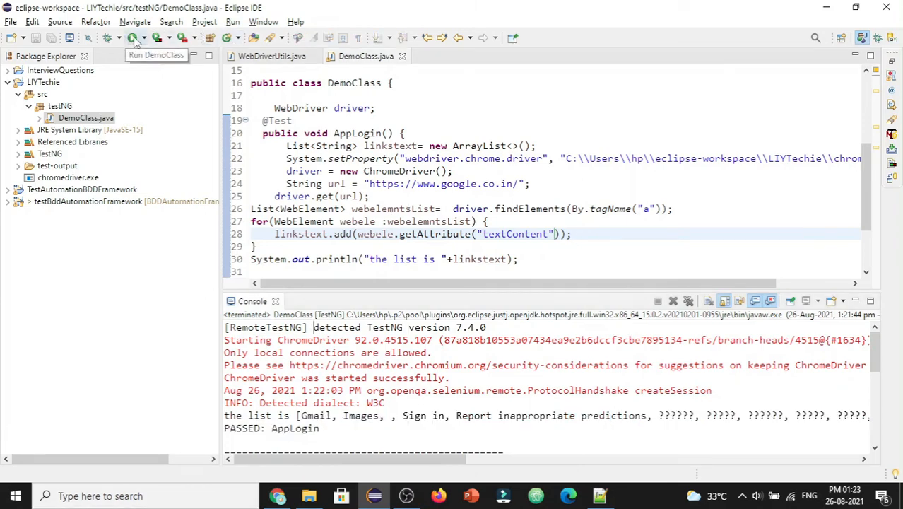
Rerun DemoClass and review link texts from Gmail through Report inappropriate predictions
click(134, 38)
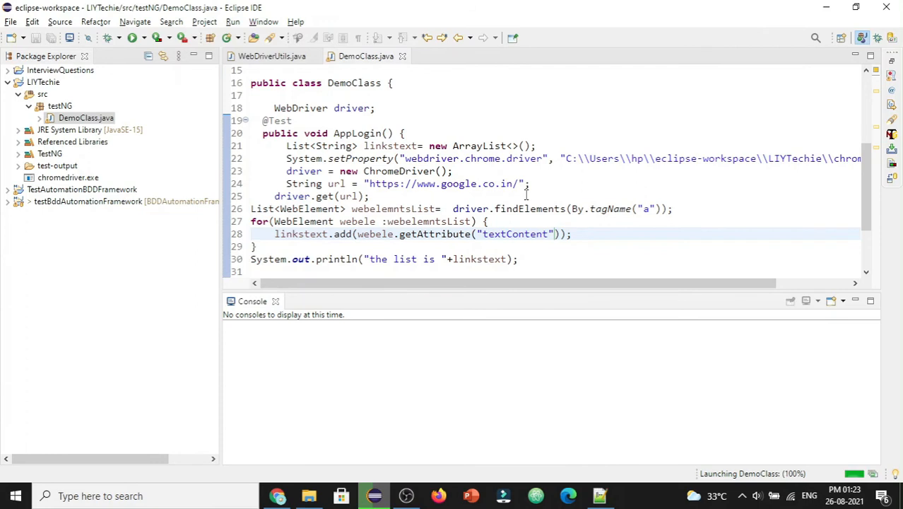
mouse_move(345, 234)
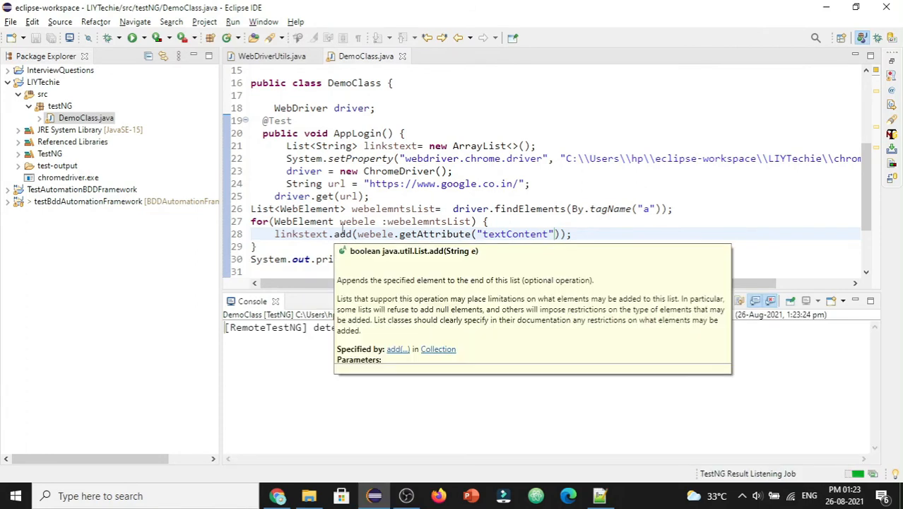
click(645, 236)
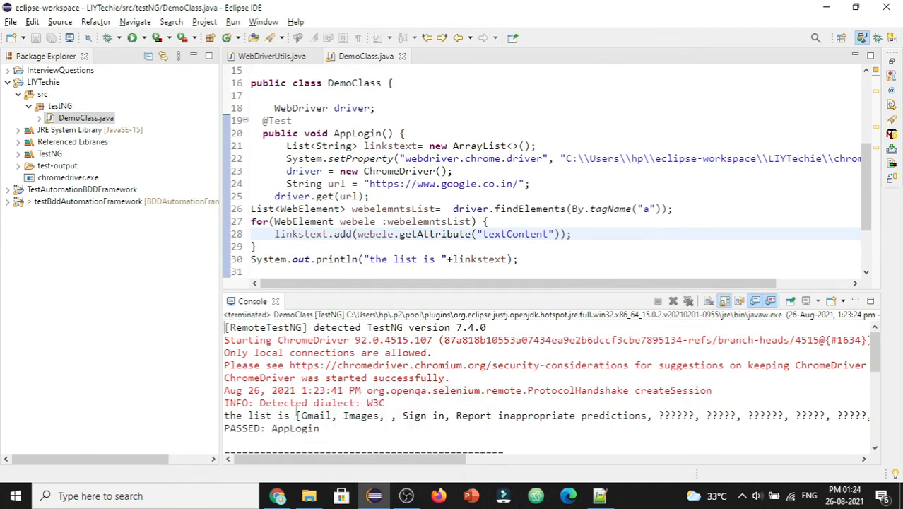
double_click(315, 414)
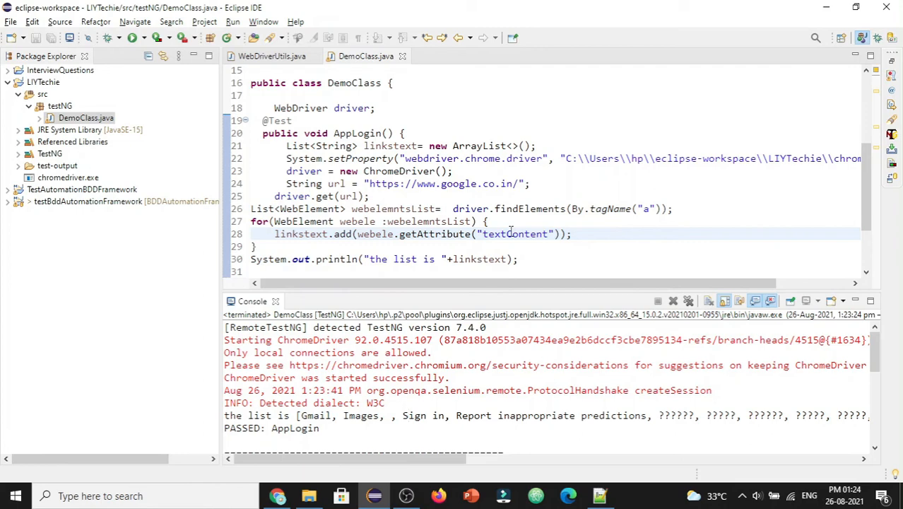
Replace "textContent" with "innerHTML" in the getAttribute call on line 28 and save
double_click(514, 234)
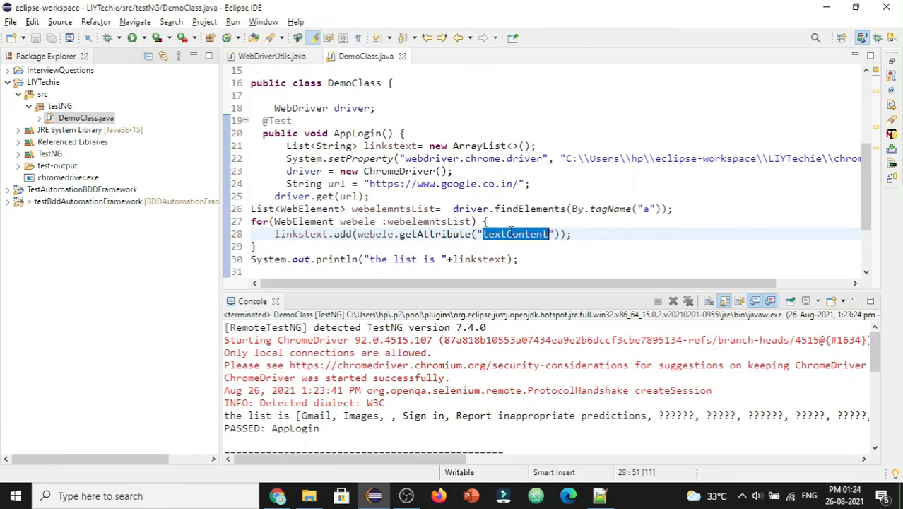
text(inner)
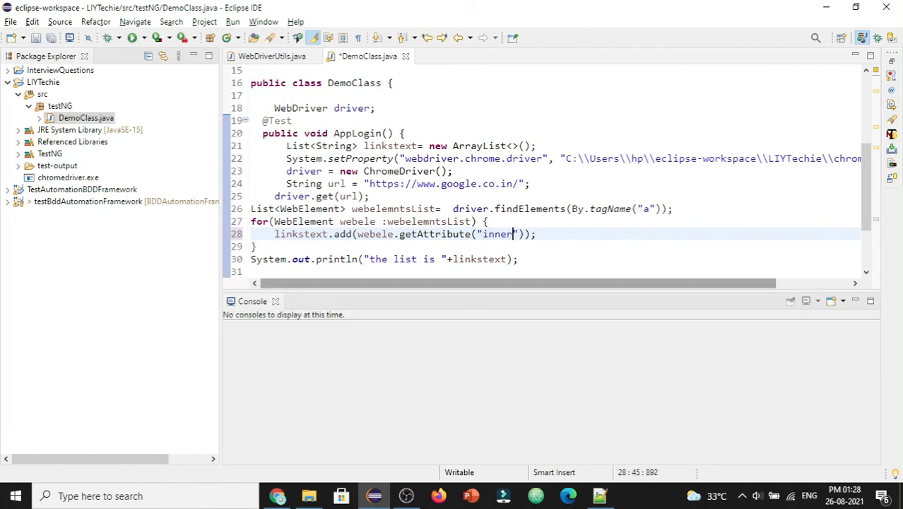
text(HTML)
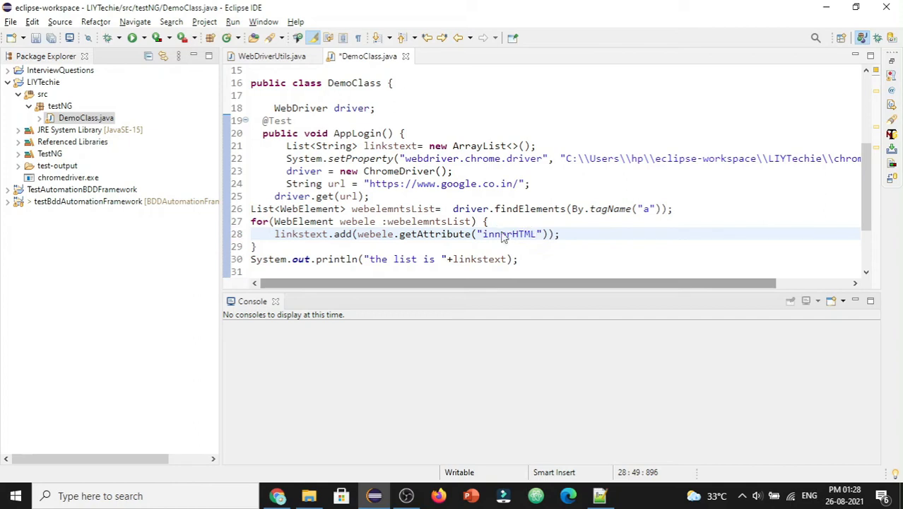
key(ctrl+s)
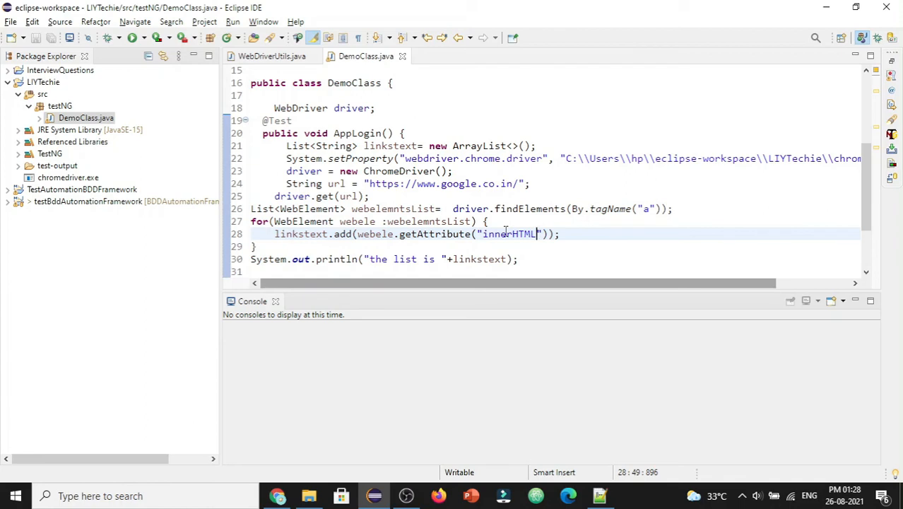
mouse_move(326, 120)
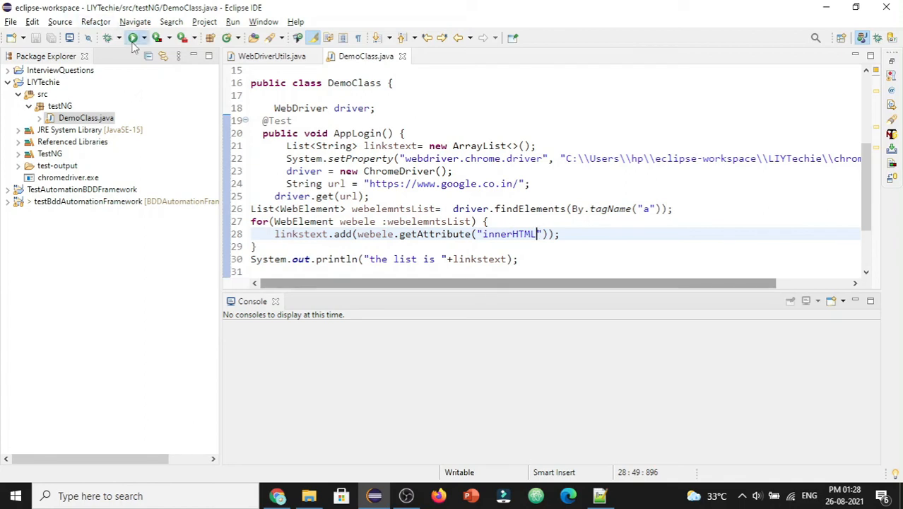
Rerun DemoClass and check the console's innerHTML list, including raw svg markup
click(134, 38)
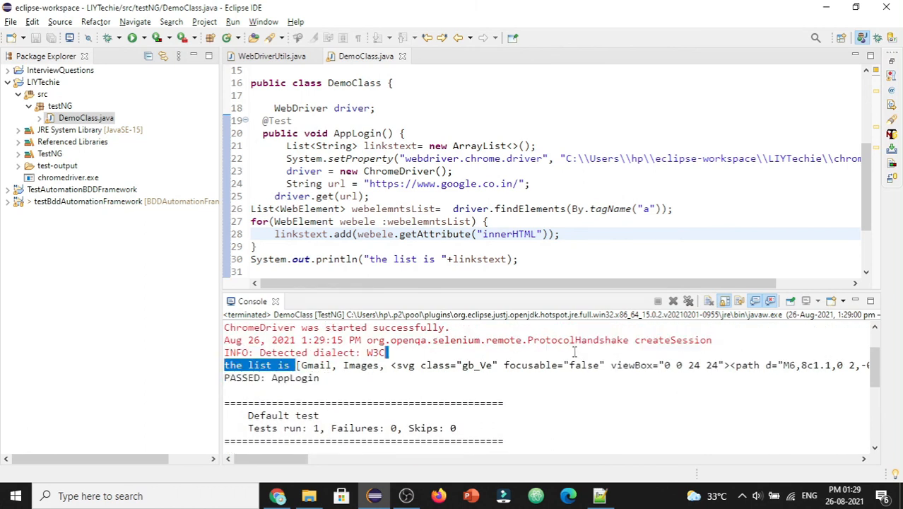
double_click(317, 365)
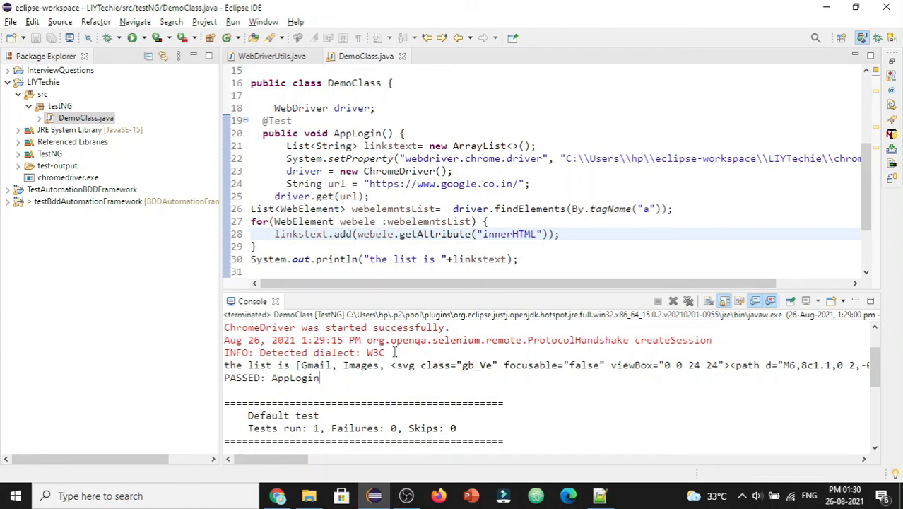
mouse_move(394, 359)
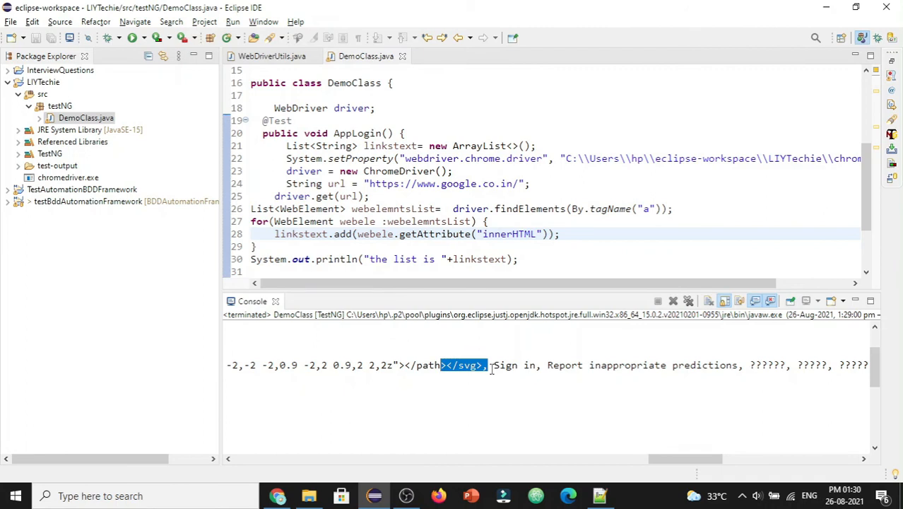
double_click(512, 365)
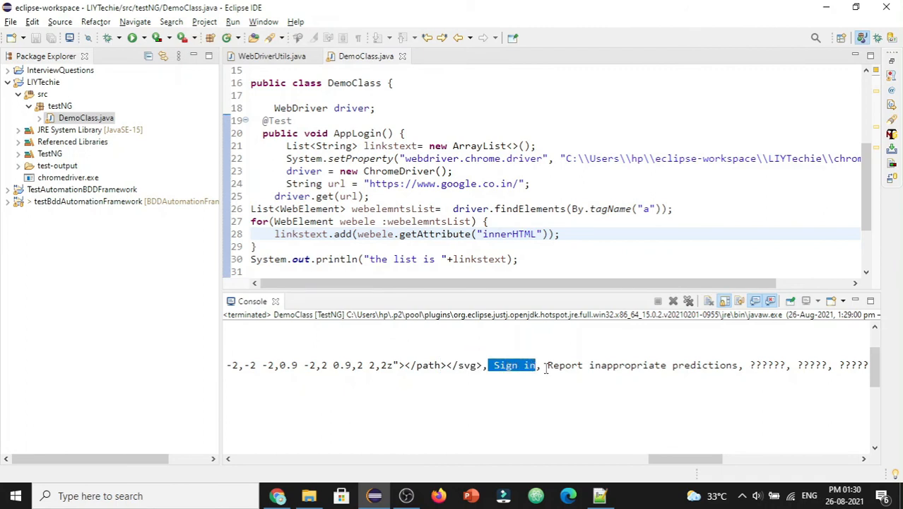
double_click(642, 365)
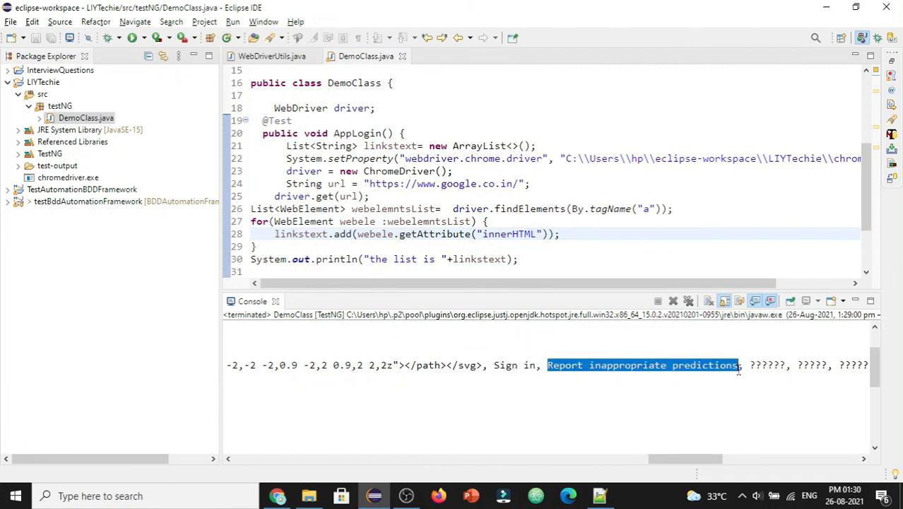
mouse_move(614, 410)
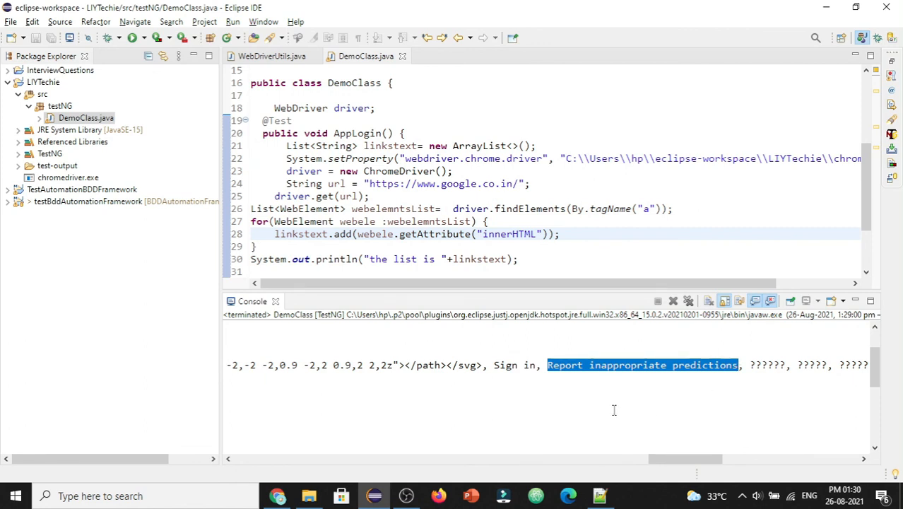